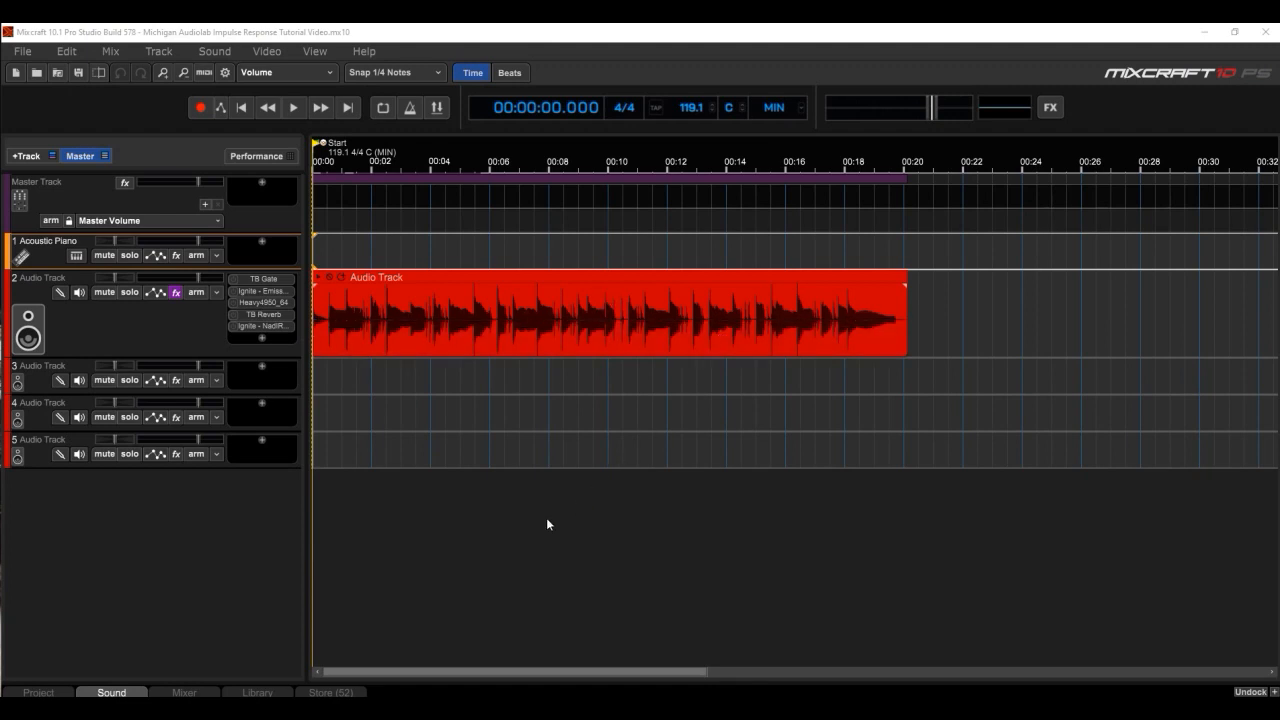
# Play the guitar track briefly, then stop playback.
pyautogui.click(293, 110)
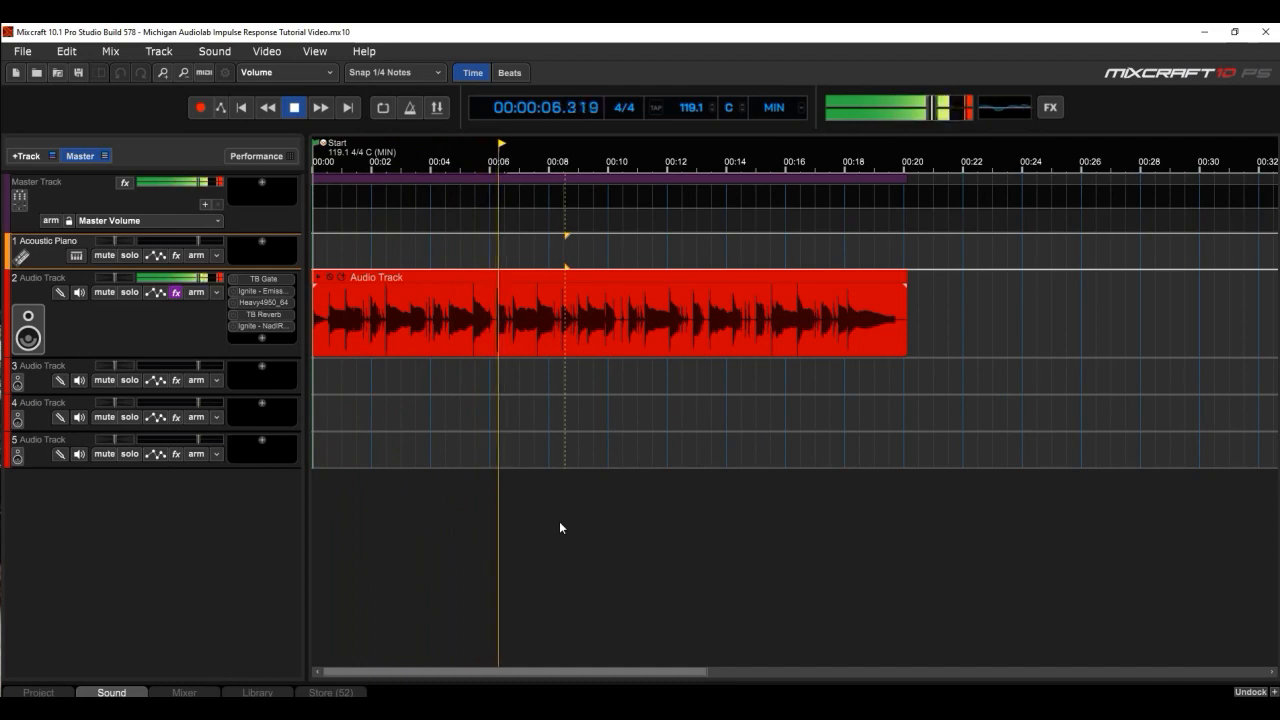
pyautogui.click(299, 107)
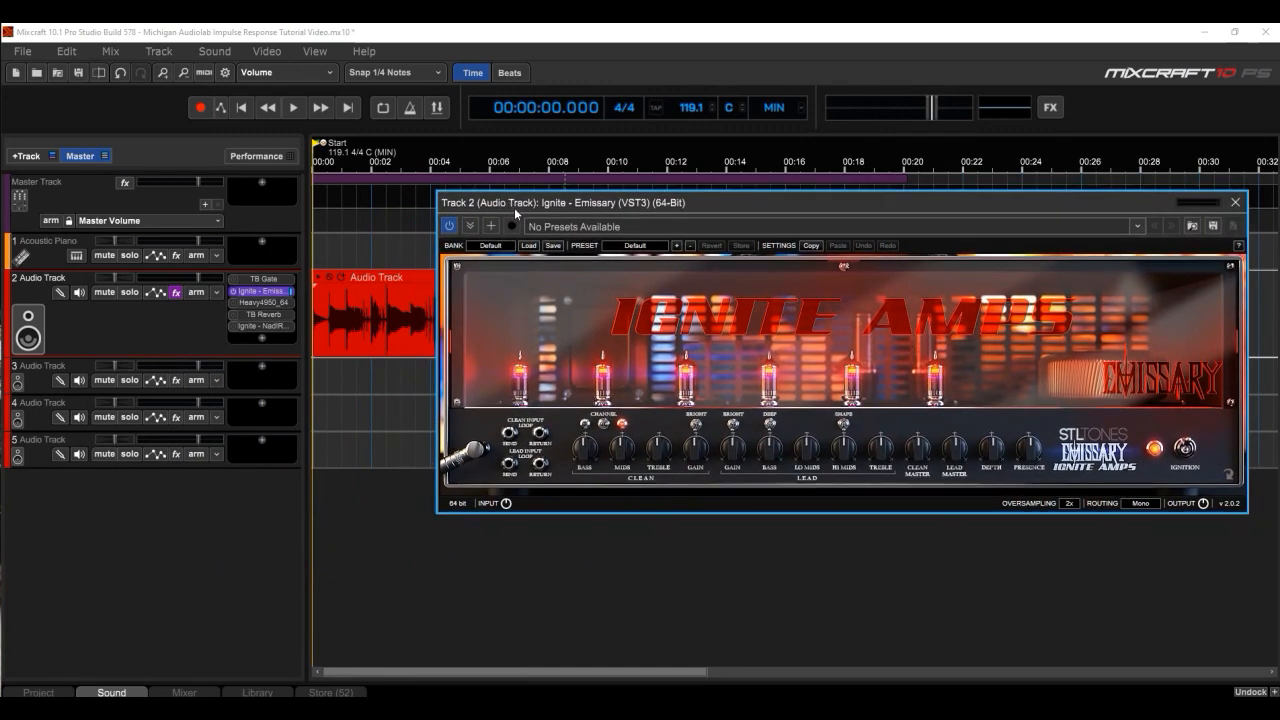
# Bring up the Ignite NadIR window with Crate 4x12 and Boss KTN2 impulses loaded.
pyautogui.click(293, 107)
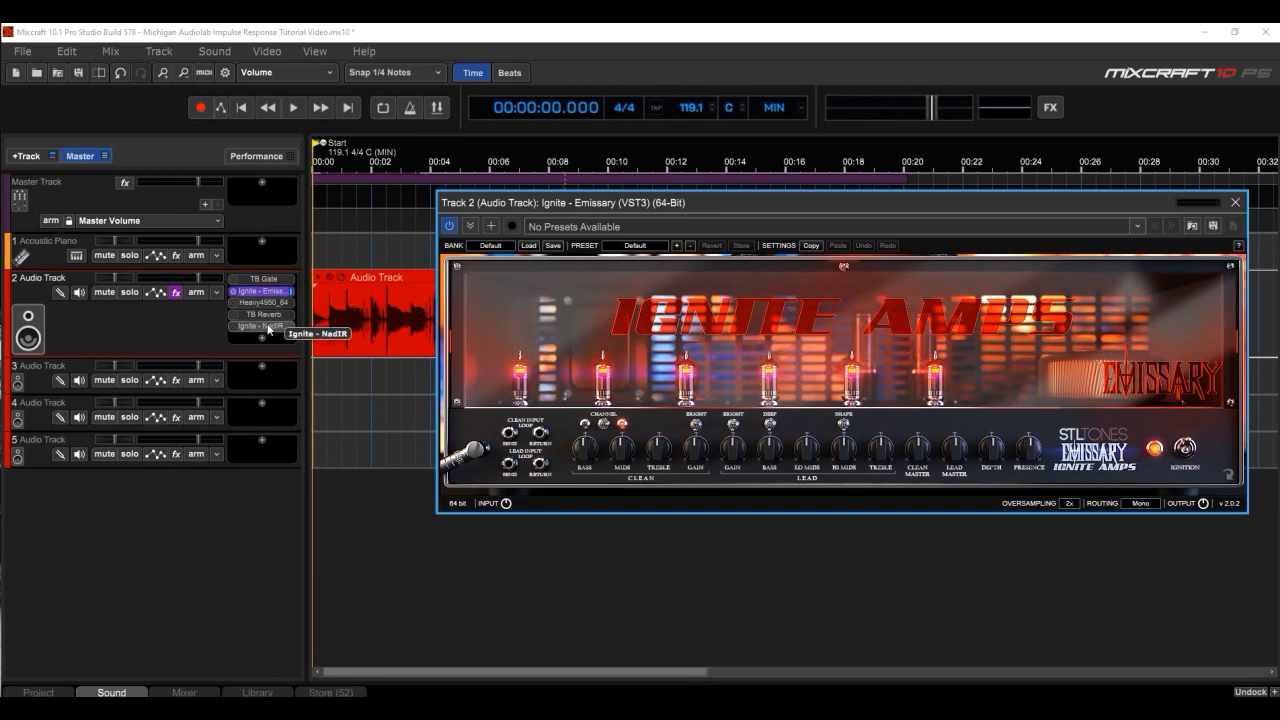
pyautogui.click(258, 326)
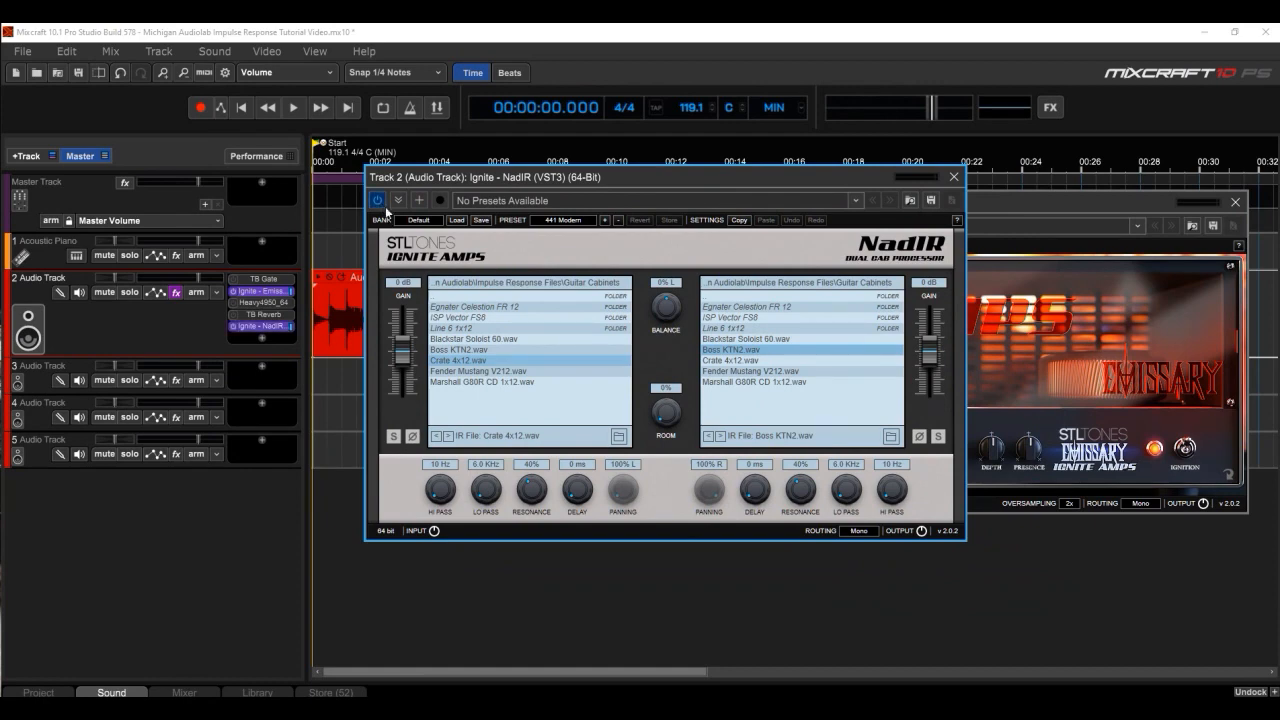
pyautogui.click(293, 107)
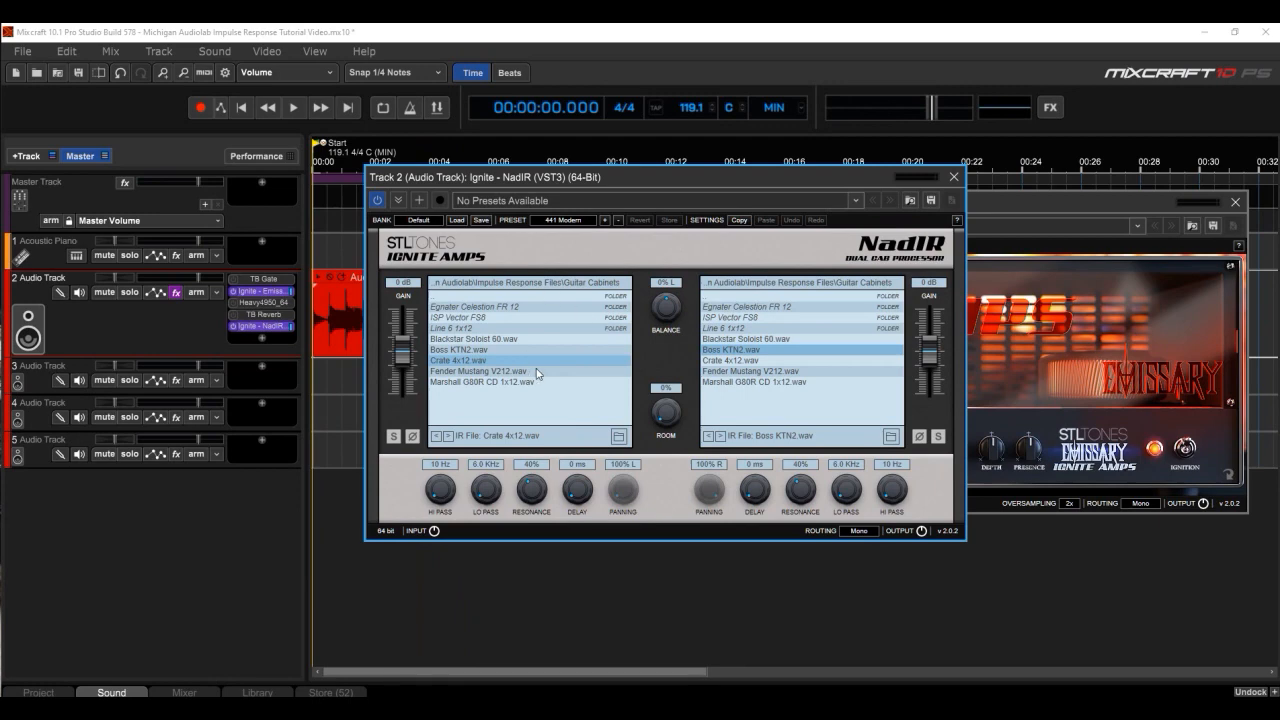
pyautogui.moveTo(563, 303)
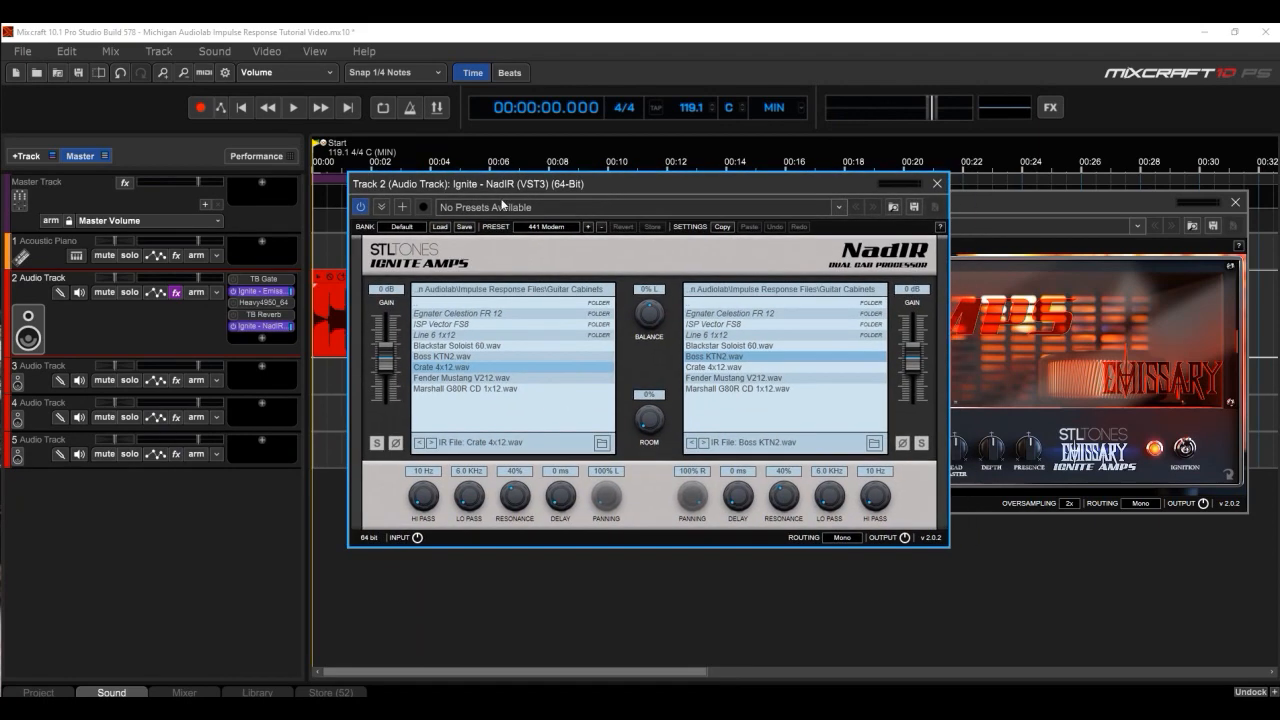
pyautogui.moveTo(603, 397)
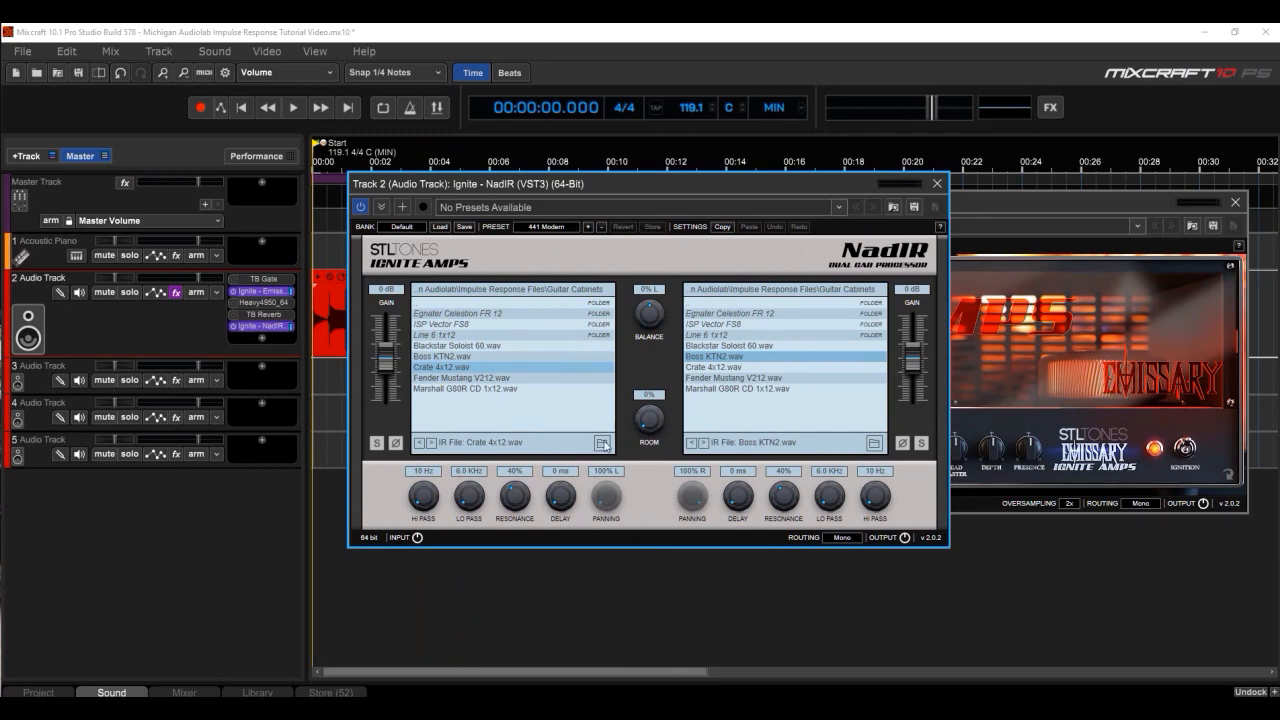
pyautogui.click(599, 443)
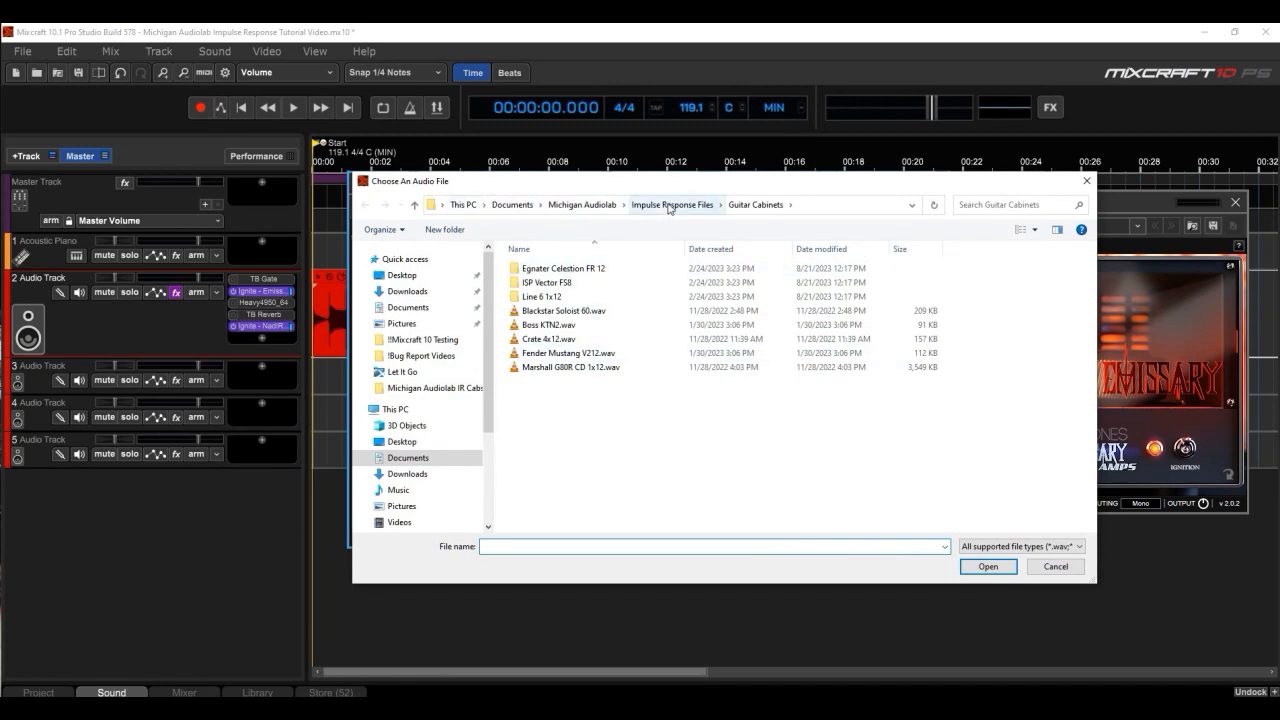
pyautogui.moveTo(750, 210)
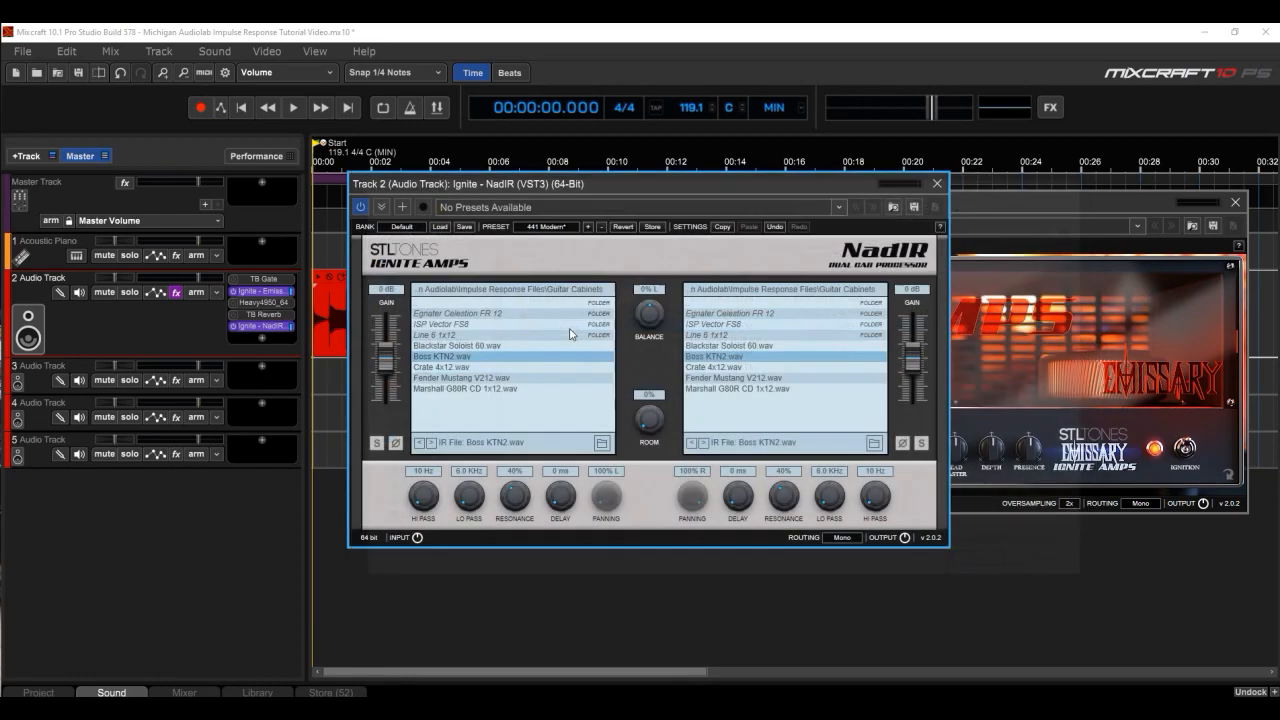
pyautogui.moveTo(492, 405)
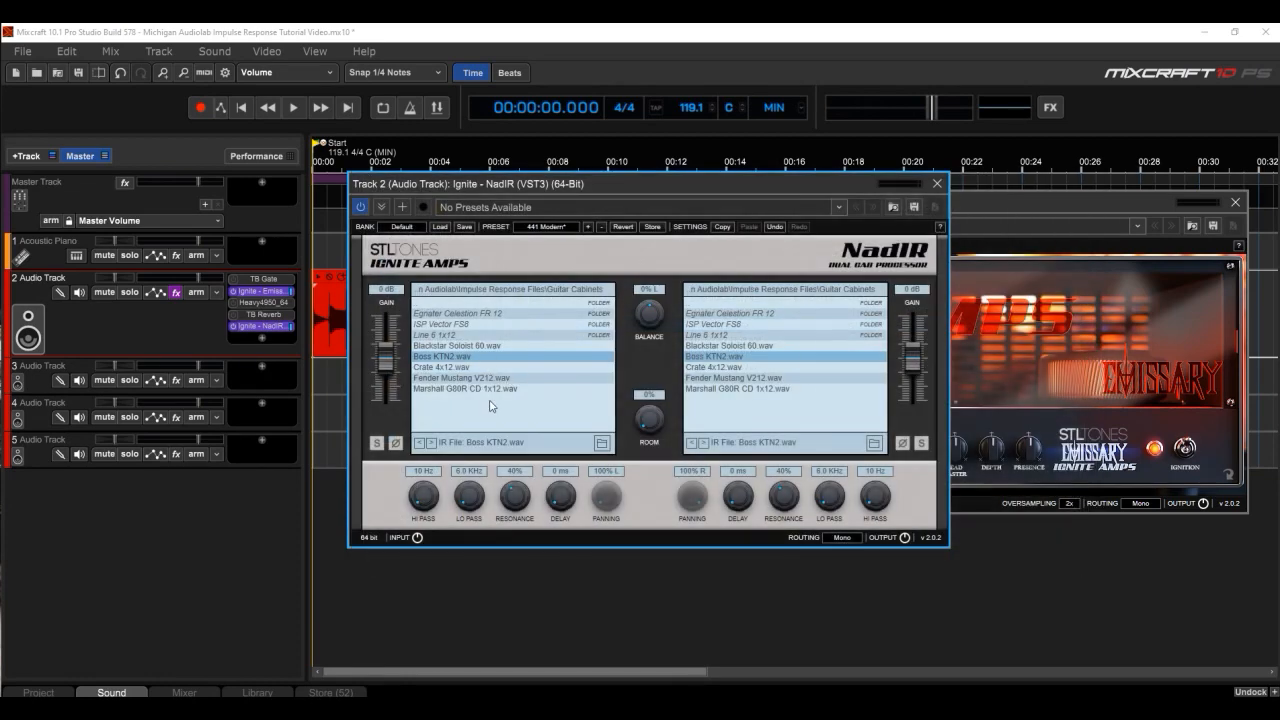
# Audition Crate 4x12, then Blackstar Soloist 60, in both NadIR slots during playback.
pyautogui.click(440, 367)
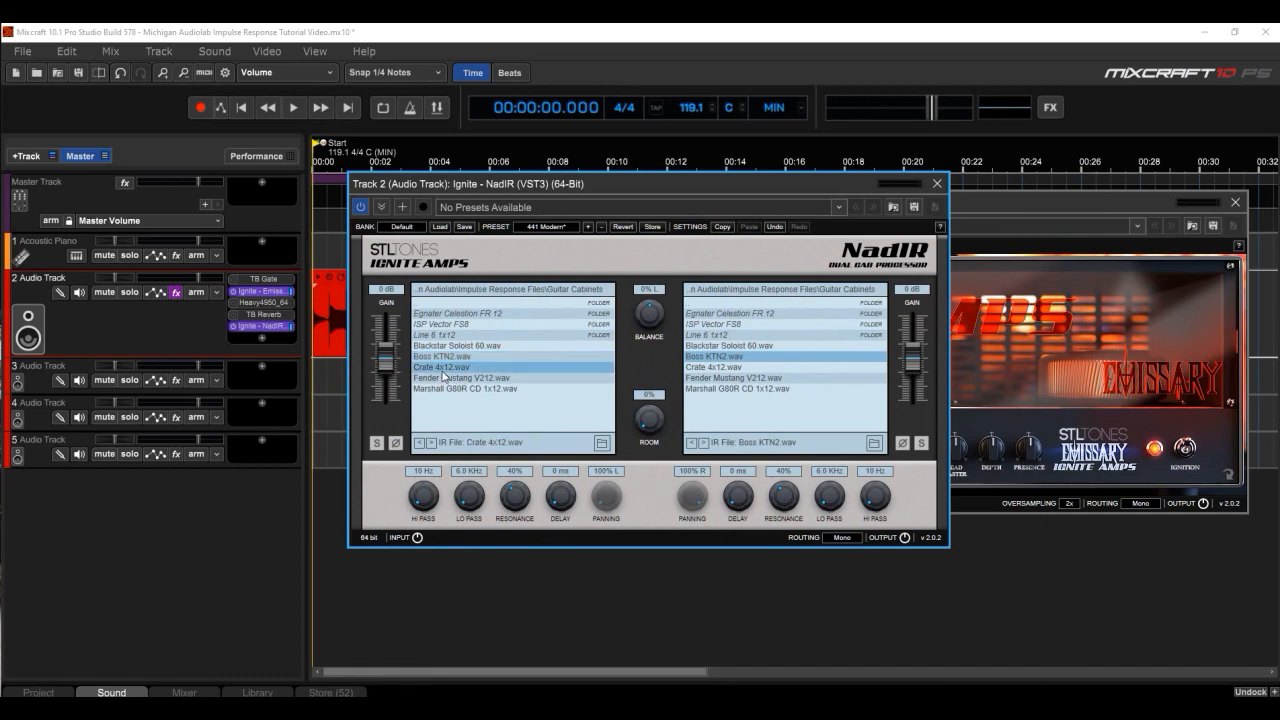
pyautogui.click(720, 367)
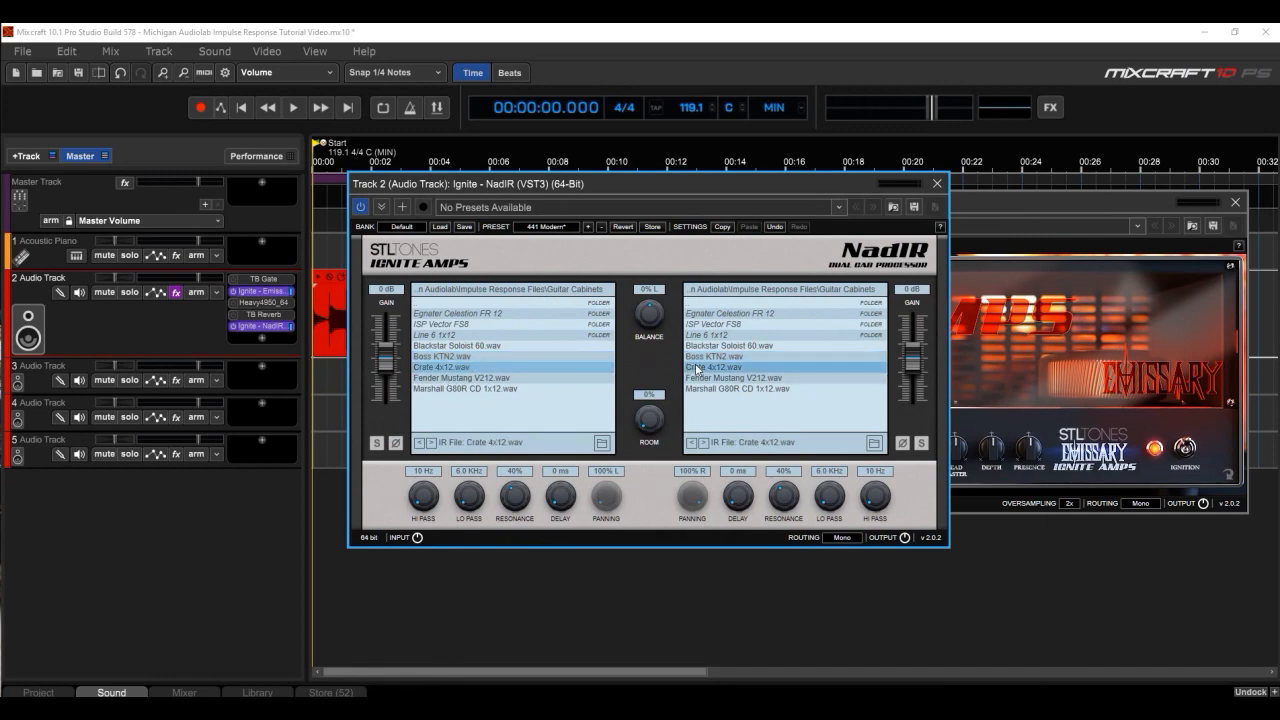
pyautogui.click(292, 107)
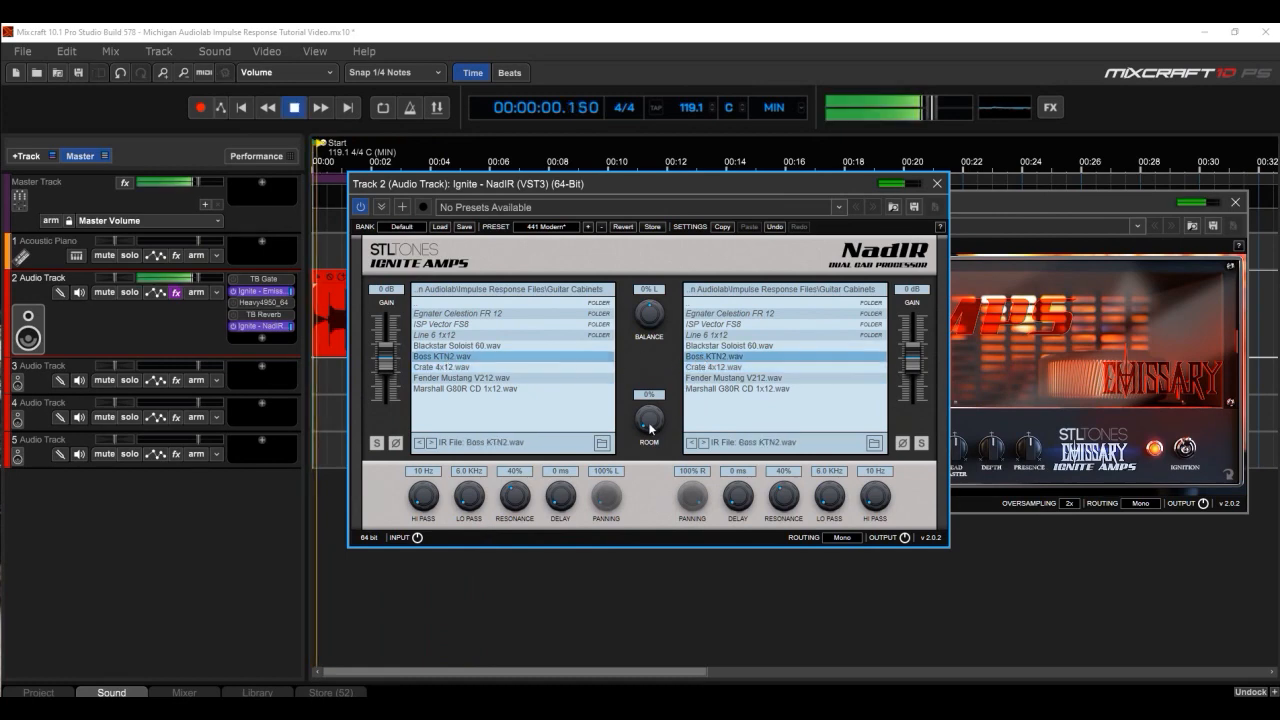
pyautogui.click(455, 345)
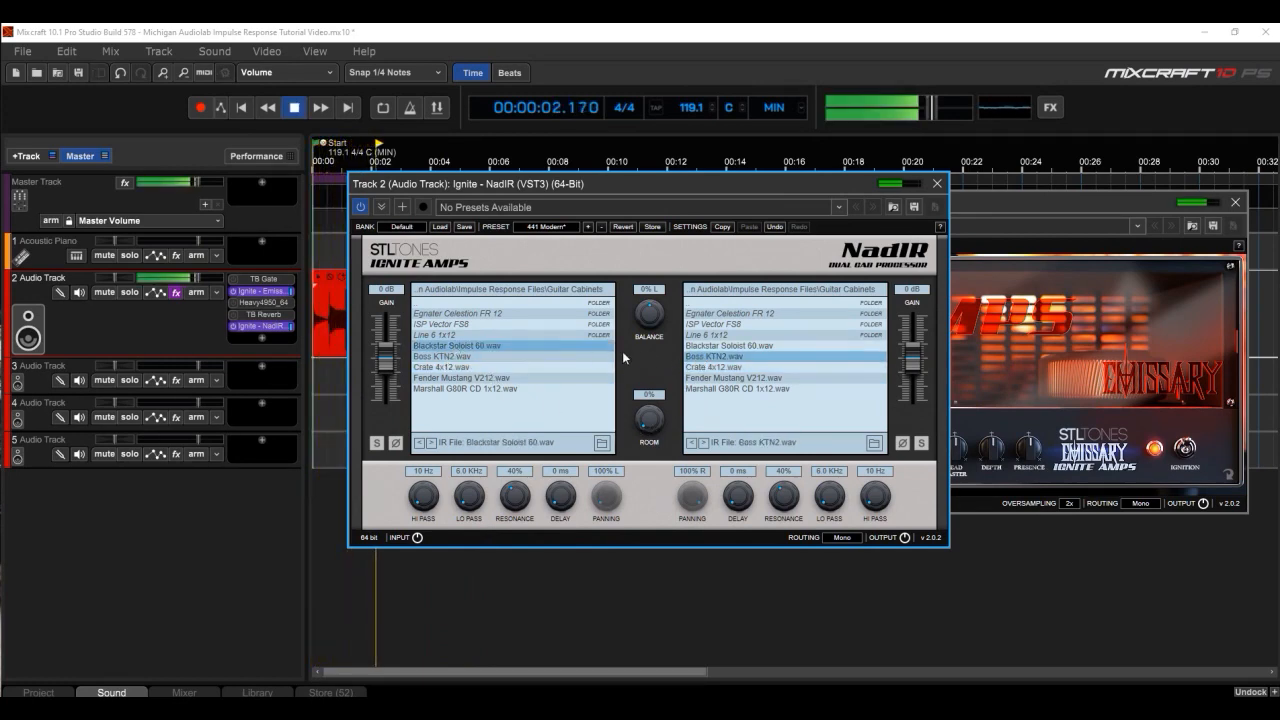
pyautogui.click(747, 345)
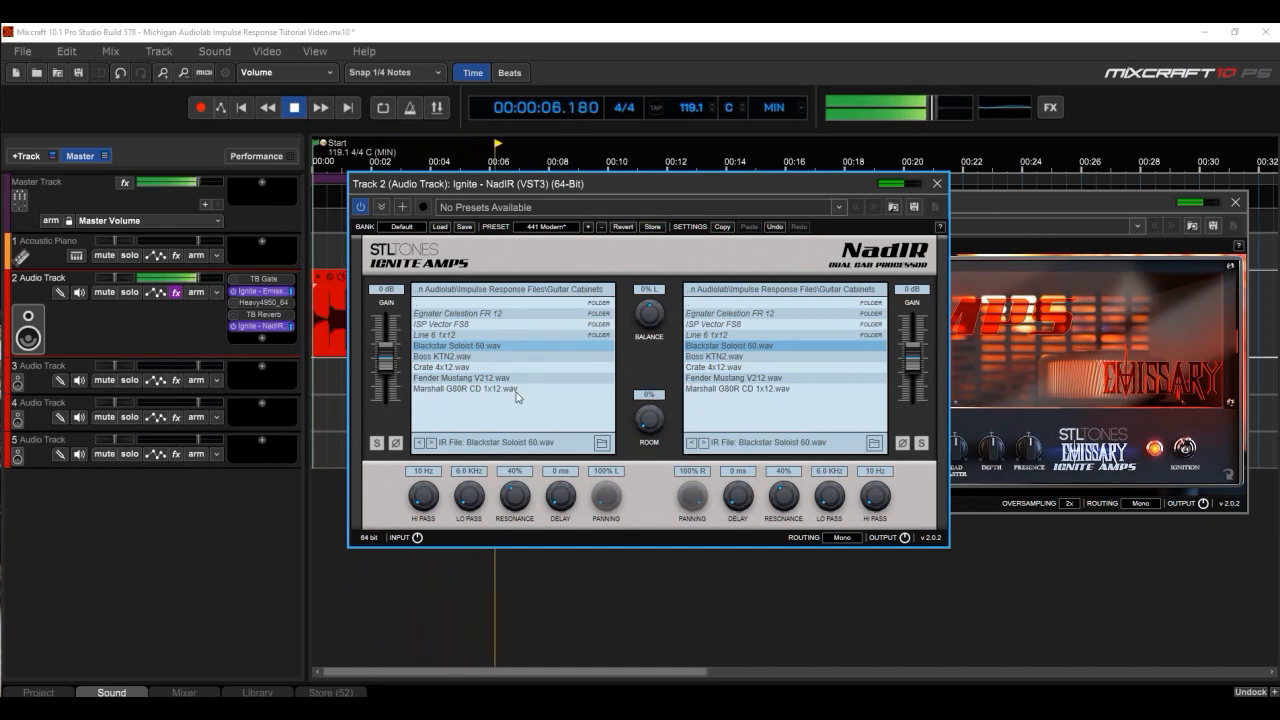
pyautogui.click(294, 107)
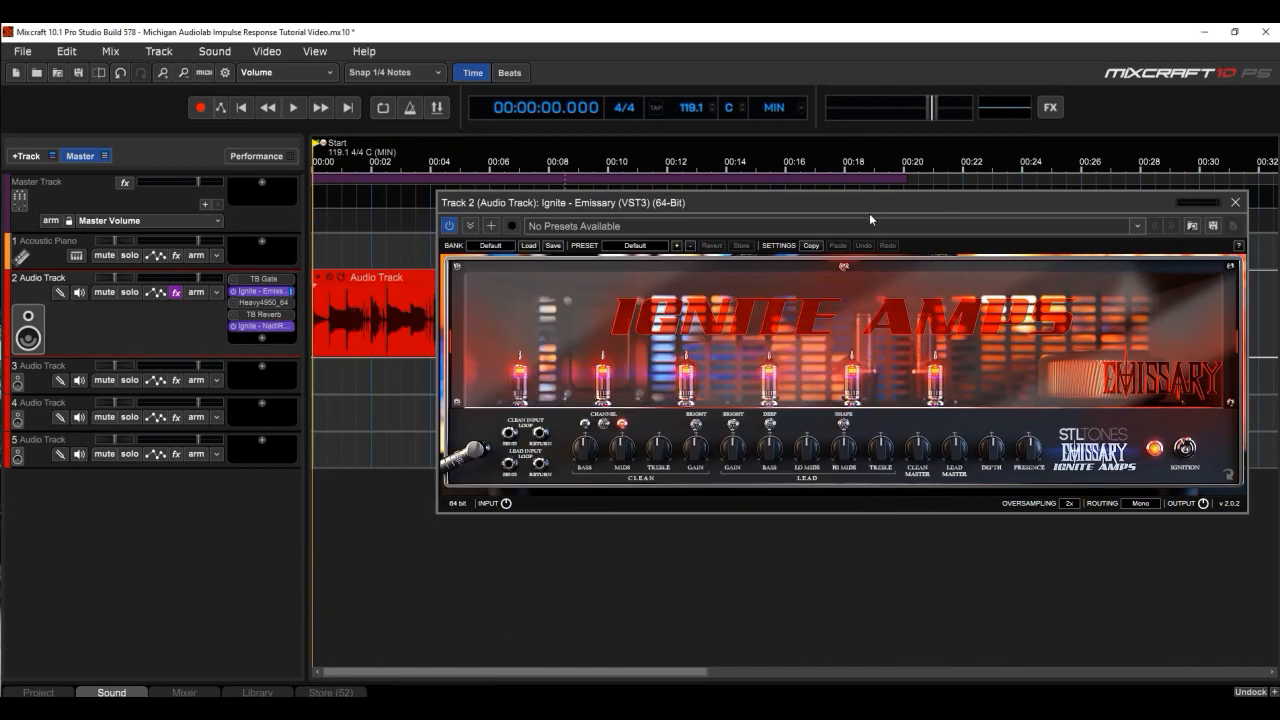
# Swap the Emissary window for the Heavy4950 amp panel, nudging it slightly right.
pyautogui.click(1234, 199)
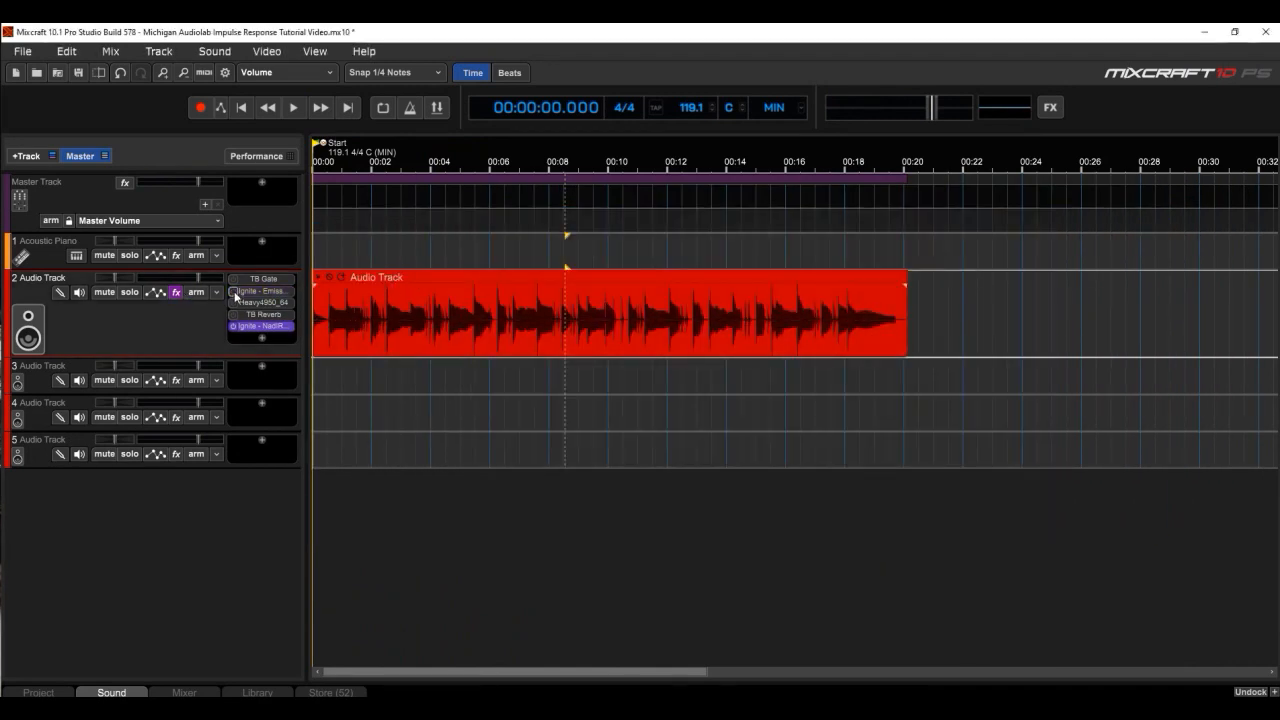
pyautogui.click(260, 302)
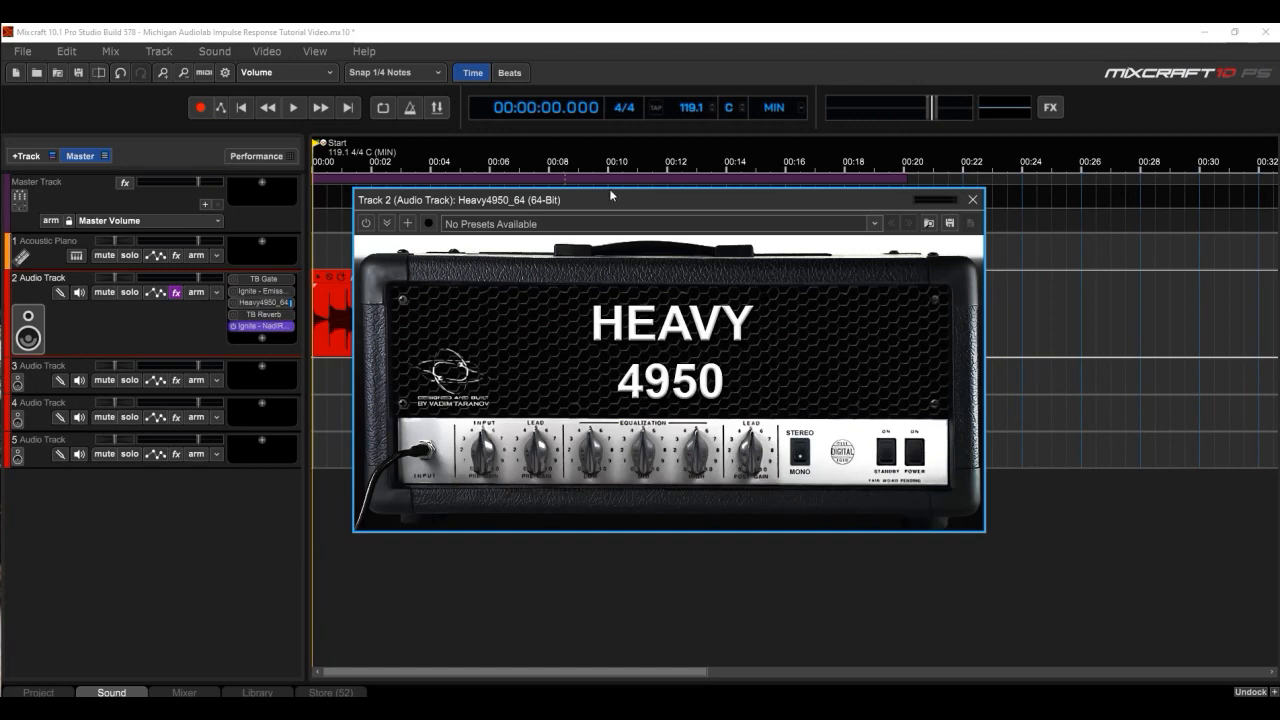
pyautogui.moveTo(611, 199); pyautogui.dragTo(622, 203)
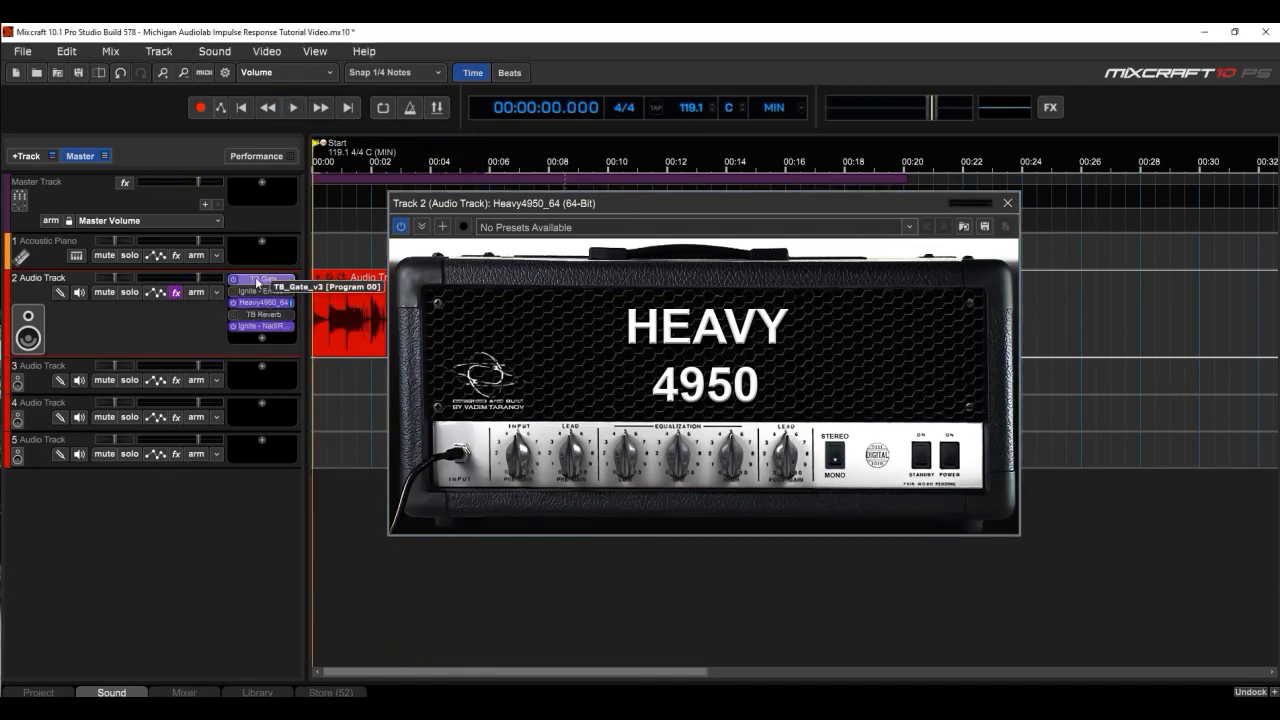
# Check the TB Gate settings, then play and stop the track with gate and reverb on.
pyautogui.click(258, 278)
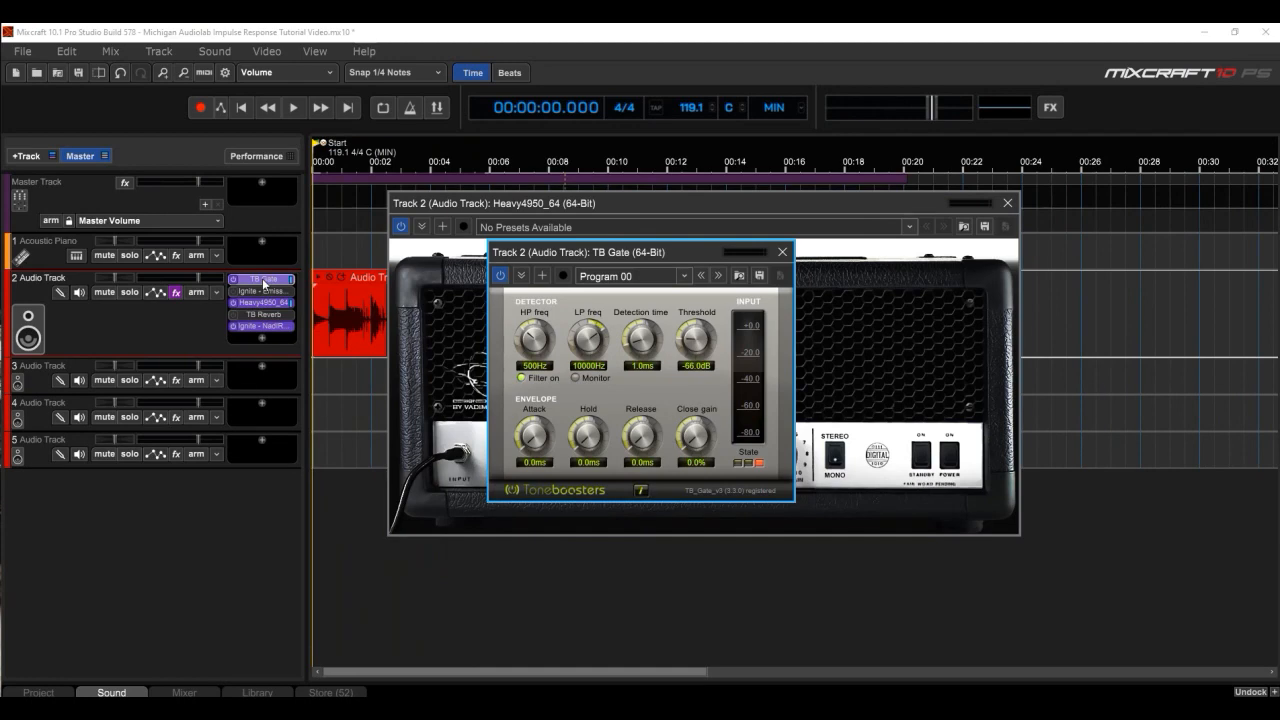
pyautogui.click(781, 251)
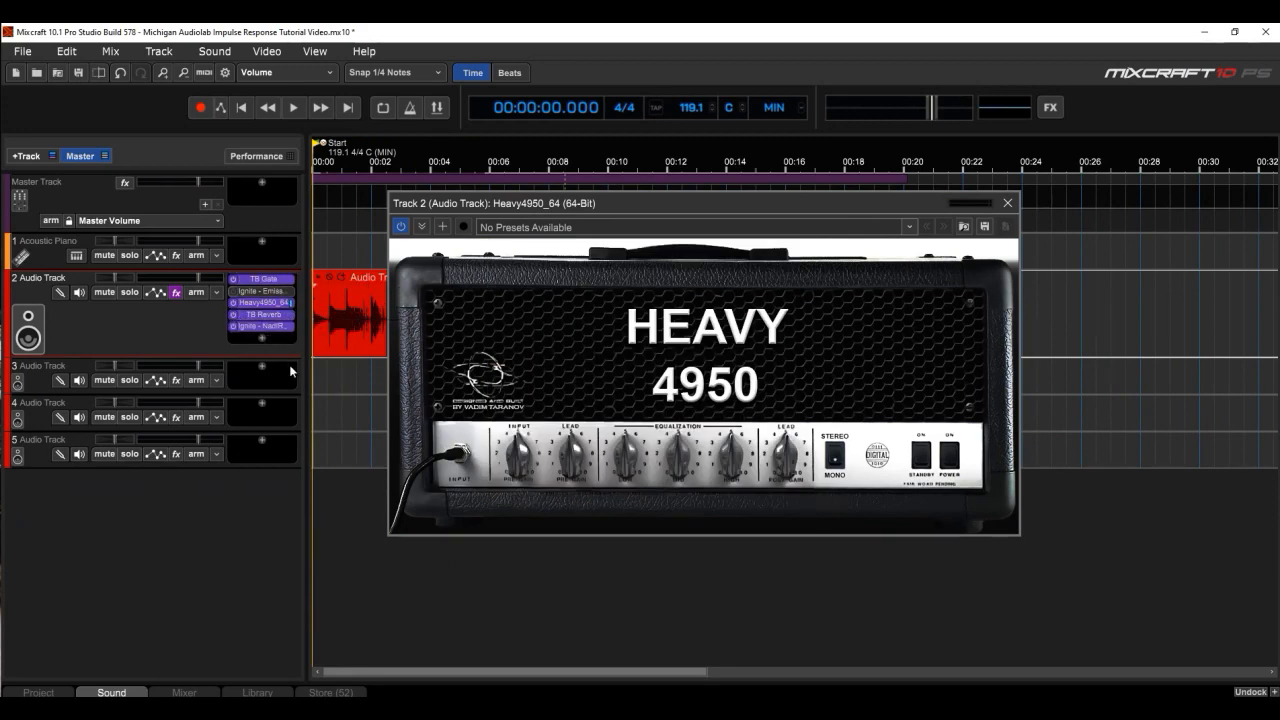
pyautogui.click(293, 110)
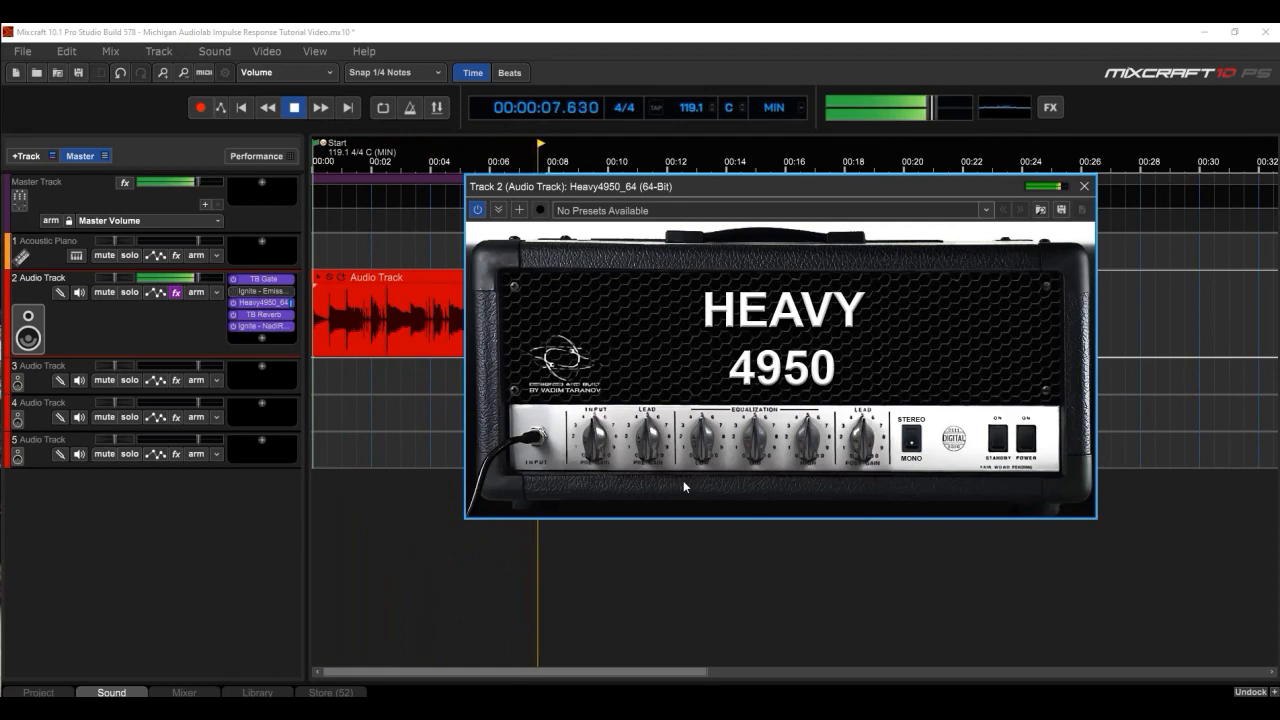
pyautogui.click(296, 105)
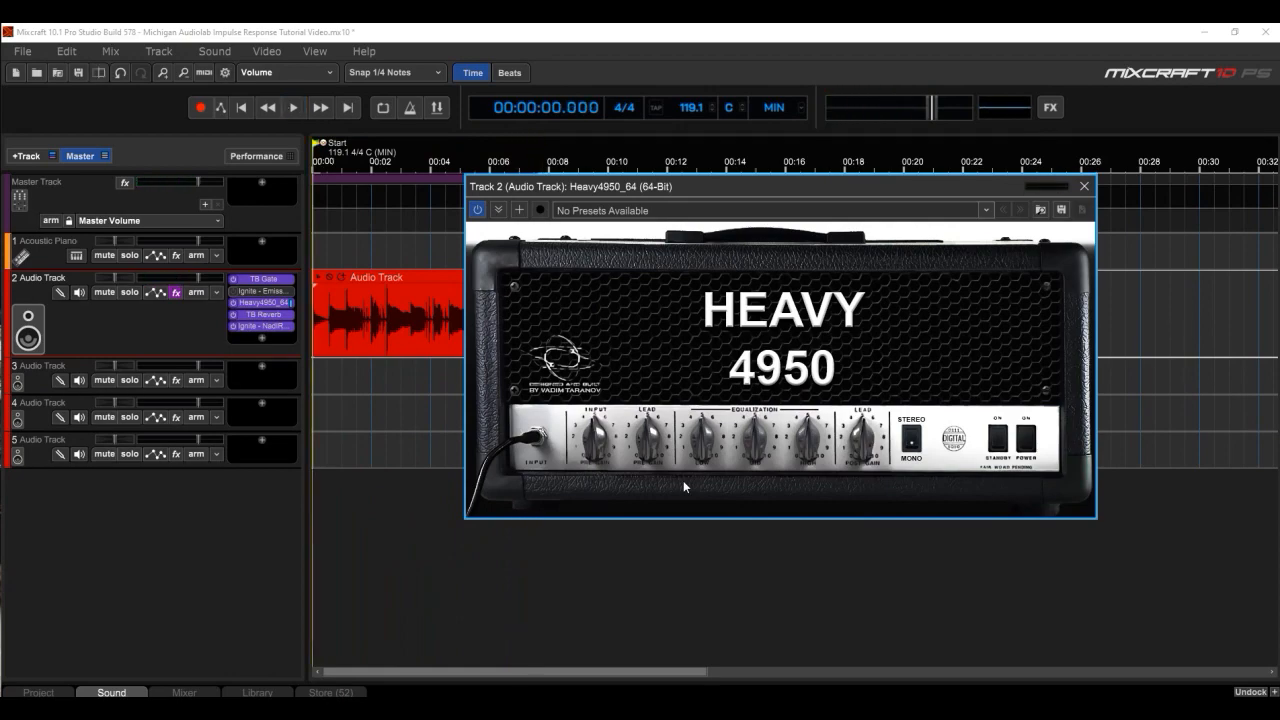